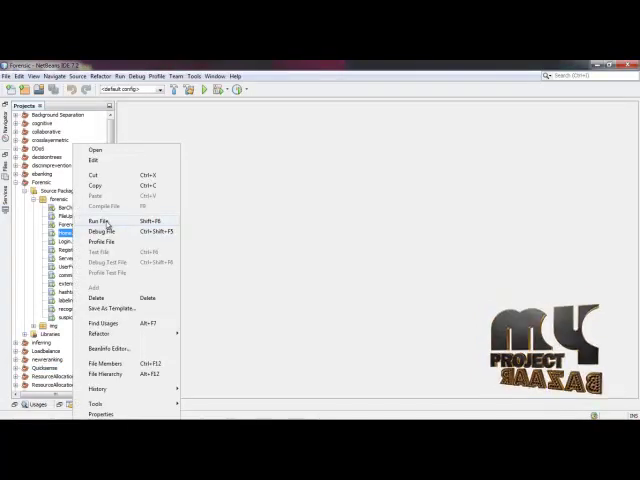
Step: Run the client login source file so its predetection window appears
click(98, 222)
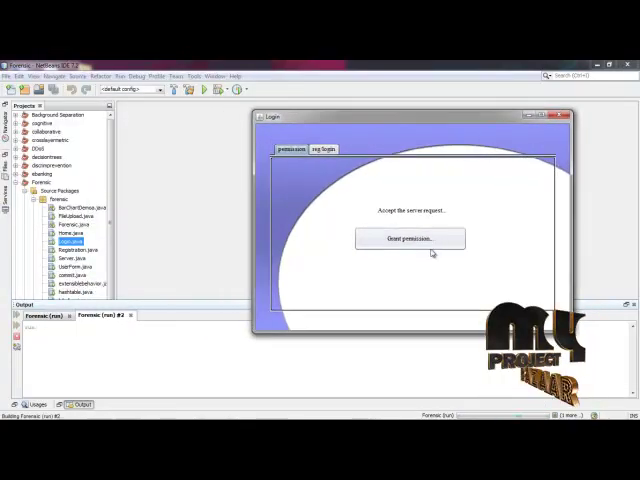
Step: Start the server, then log in to the client with the password and confirm success
click(410, 238)
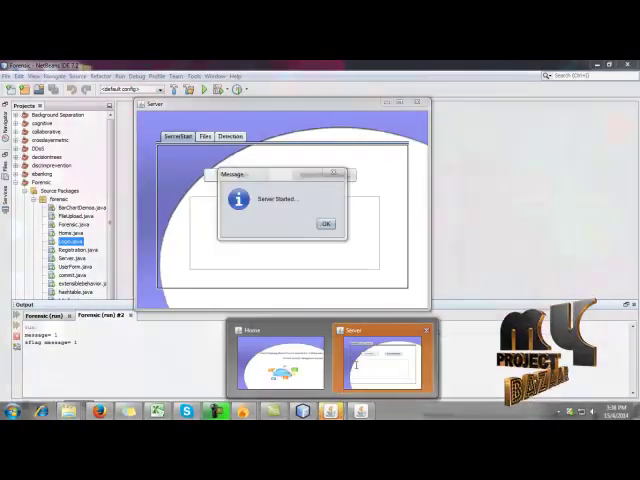
click(326, 224)
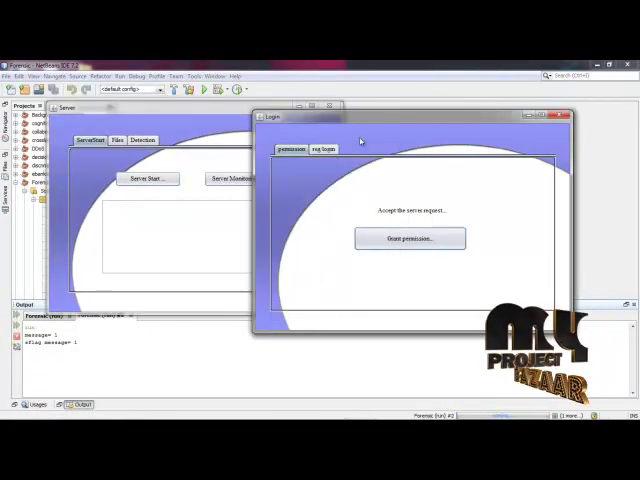
click(324, 148)
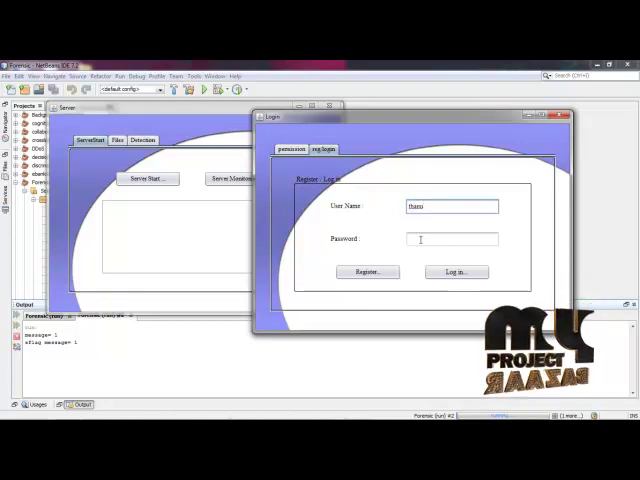
text(***)
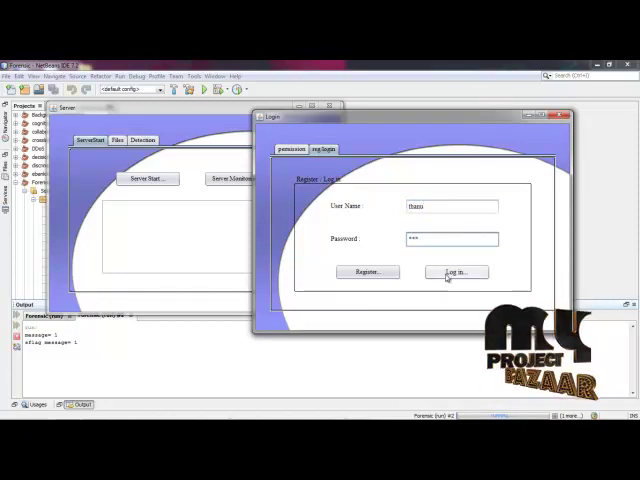
click(456, 272)
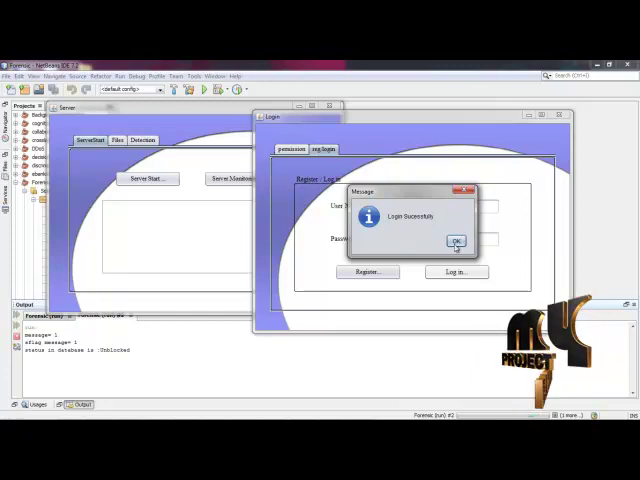
click(456, 240)
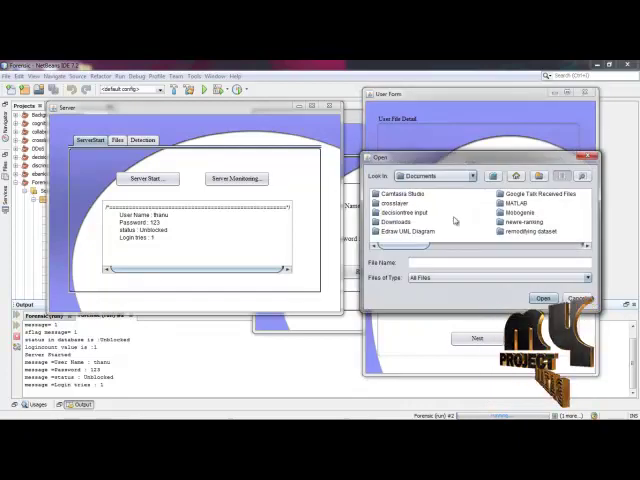
Step: Choose a text file from the projects folder and upload it to the server successfully
click(470, 176)
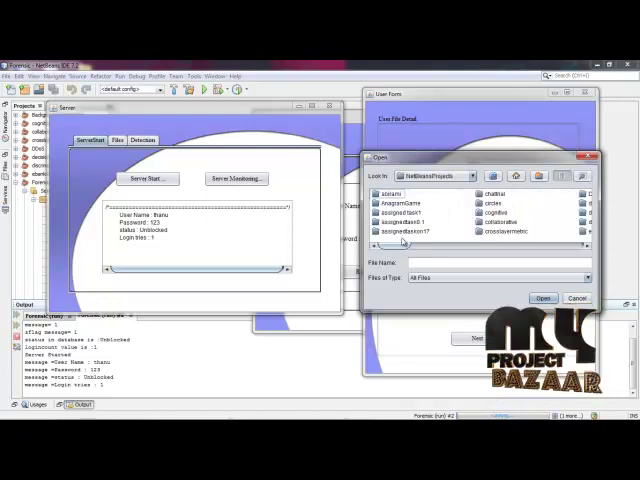
scroll(down, 3)
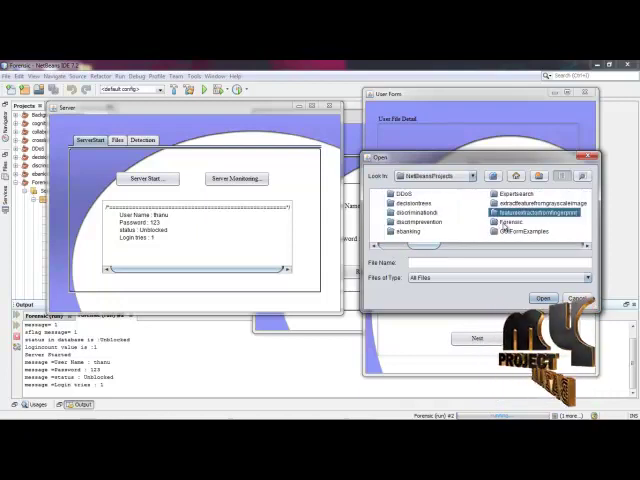
double_click(510, 222)
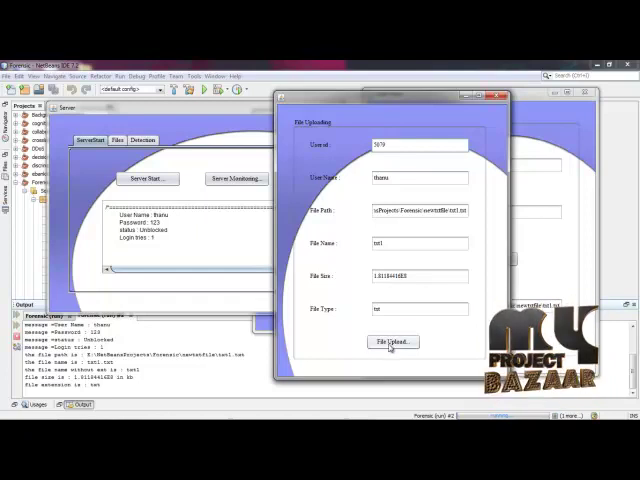
click(392, 340)
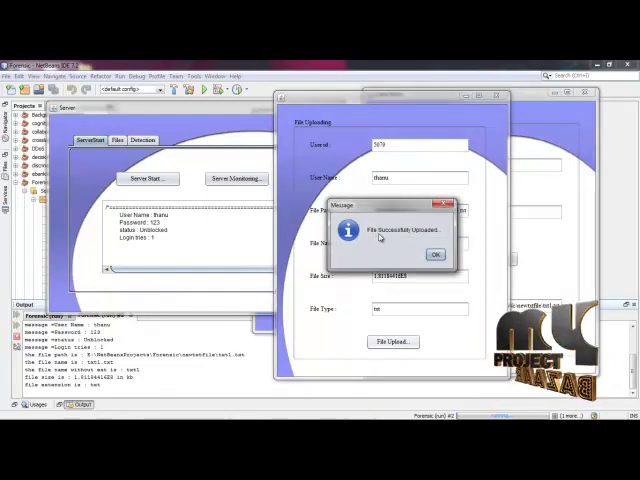
click(434, 254)
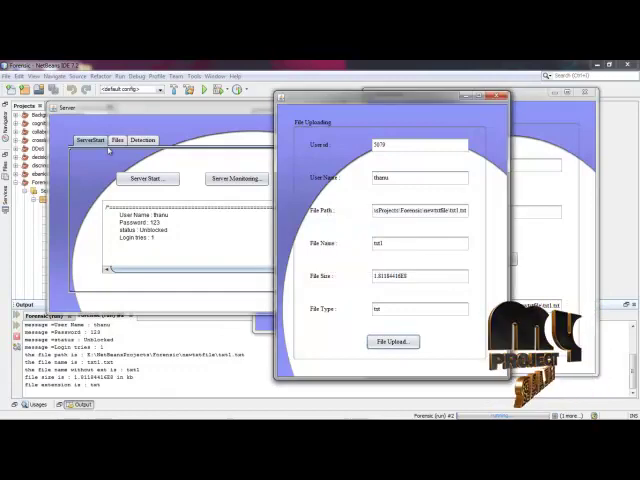
Step: List the uploaded file's user, name, path and size, then move to the detection section
click(116, 140)
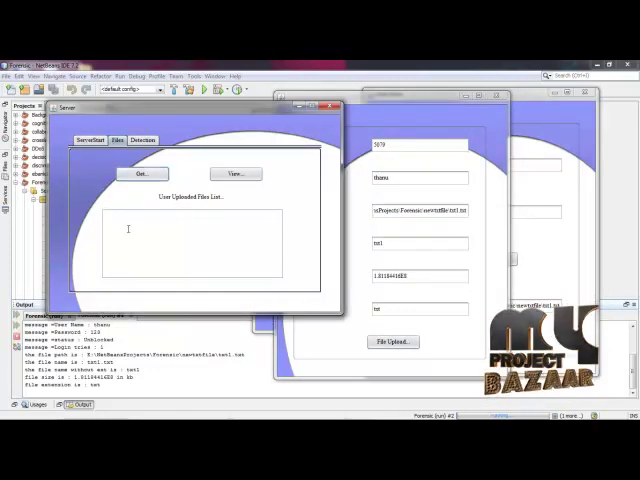
mouse_move(212, 236)
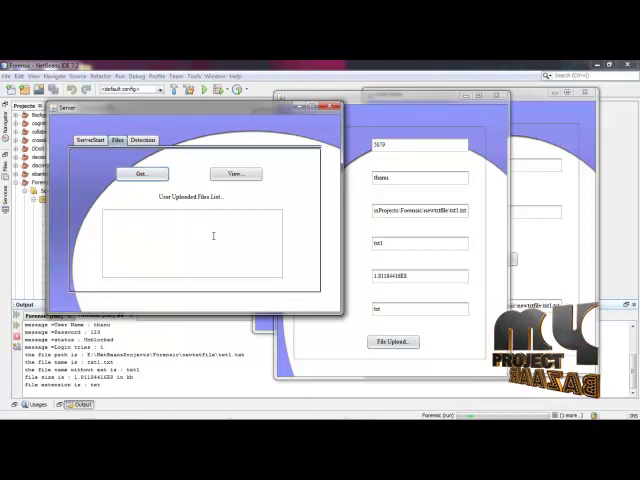
mouse_move(244, 192)
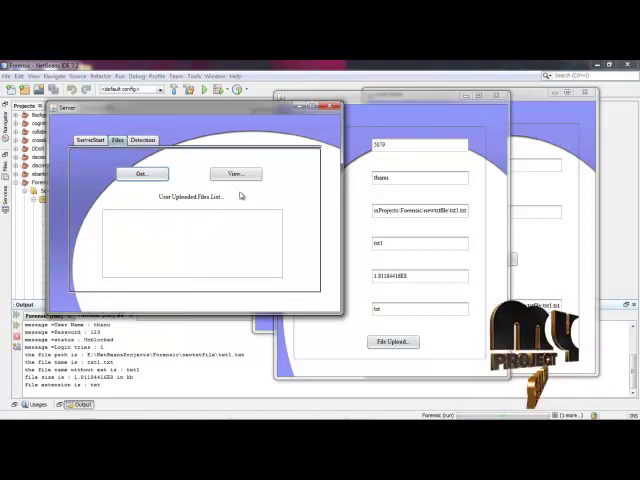
click(232, 172)
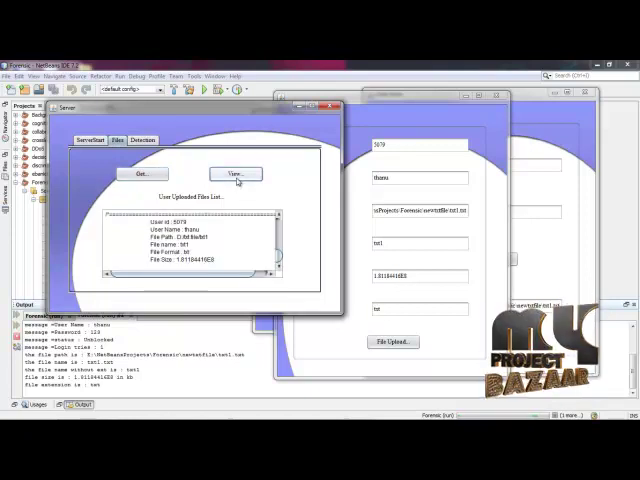
scroll(down, 3)
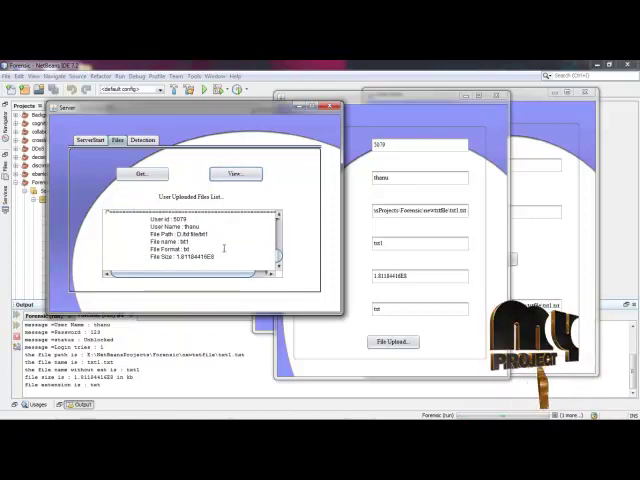
click(144, 140)
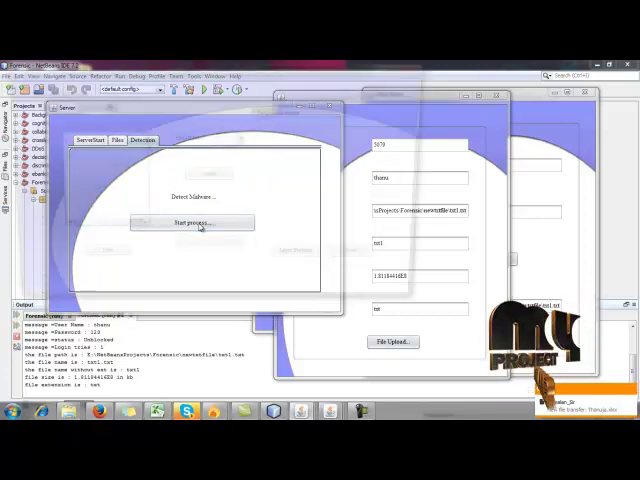
Step: Start detection, pick an uploaded file and apply the process to its status entries
click(192, 222)
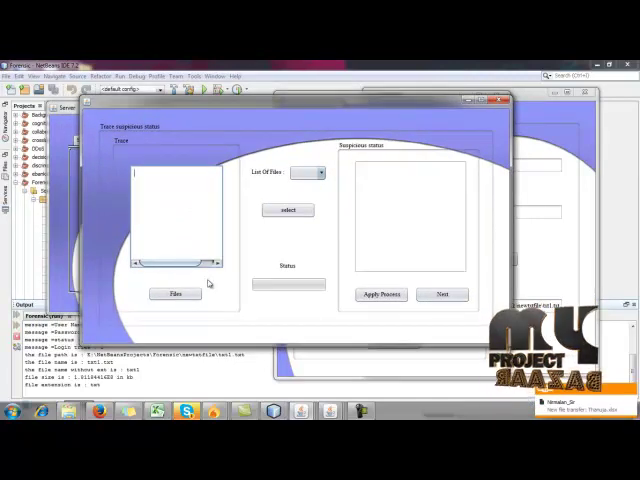
click(176, 292)
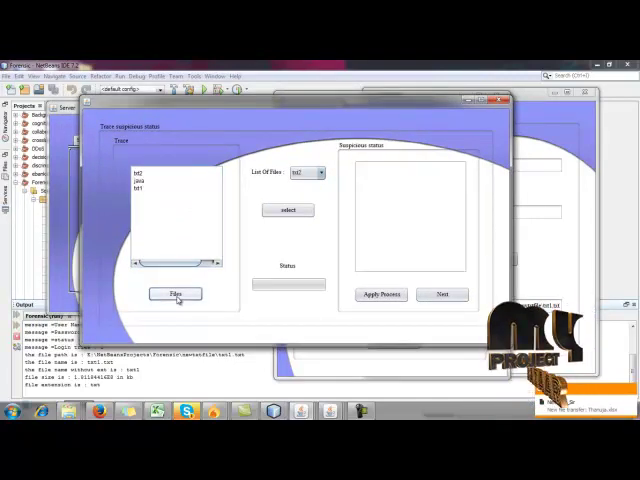
click(308, 172)
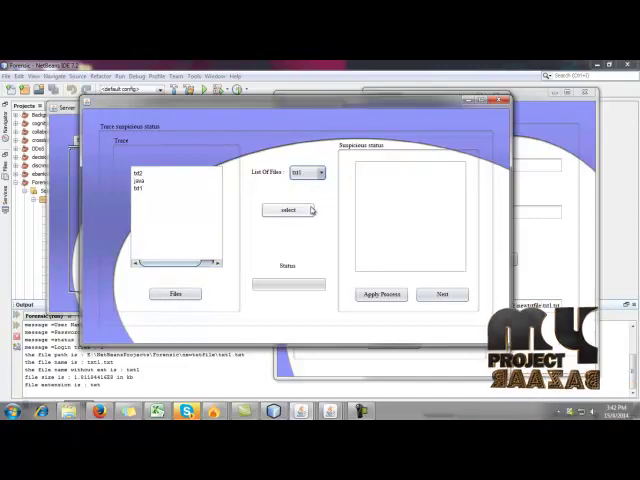
click(288, 210)
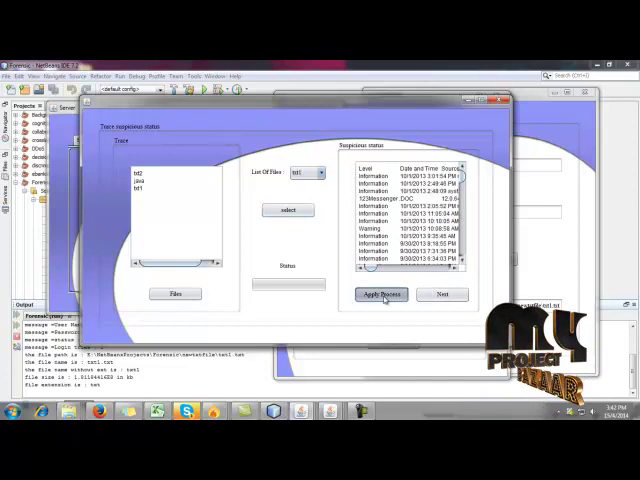
click(380, 294)
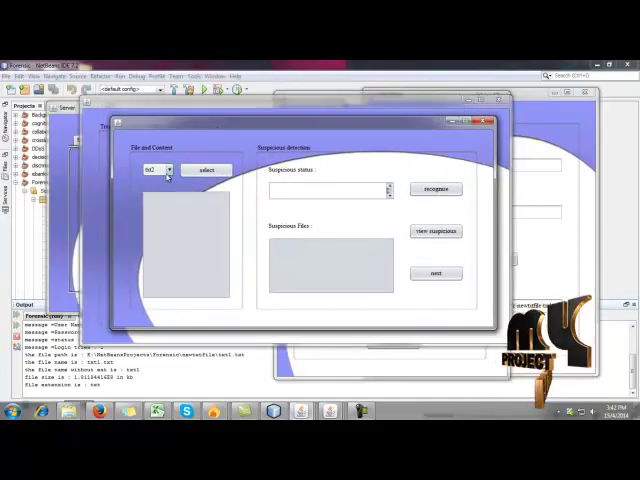
Step: Recognize the suspicious status, list matching suspicious files and continue to behaviour dependency
click(204, 168)
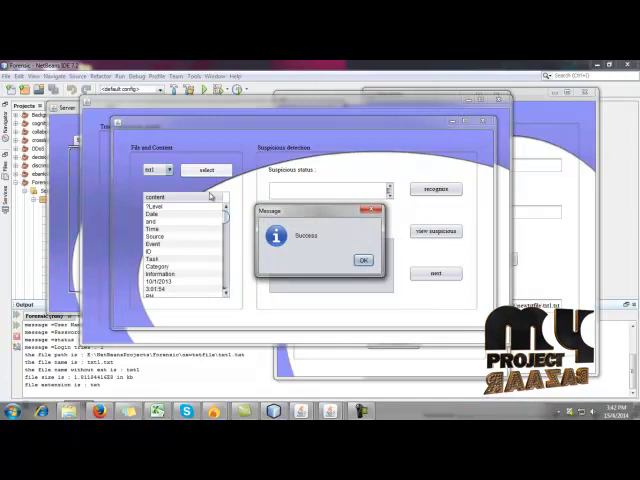
click(362, 260)
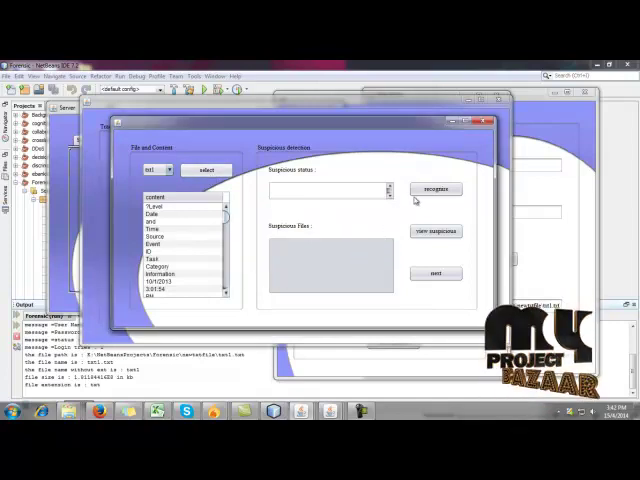
click(436, 188)
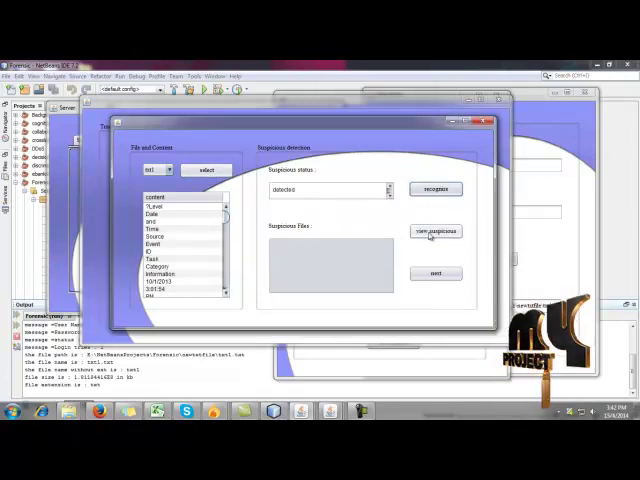
click(432, 232)
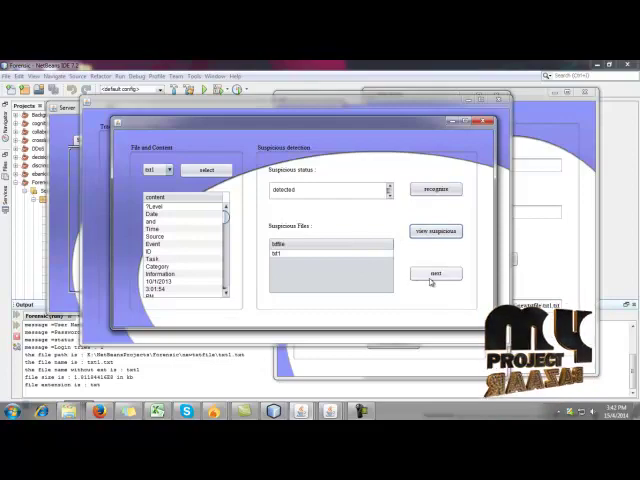
click(434, 272)
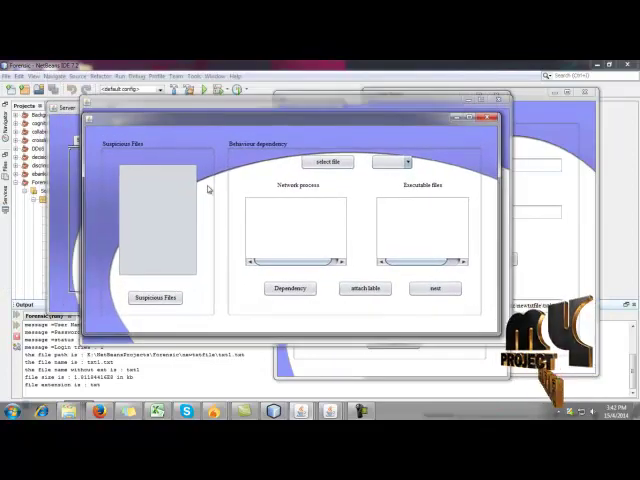
Step: Load the suspicious files, trace their dependencies and attach labels
click(154, 298)
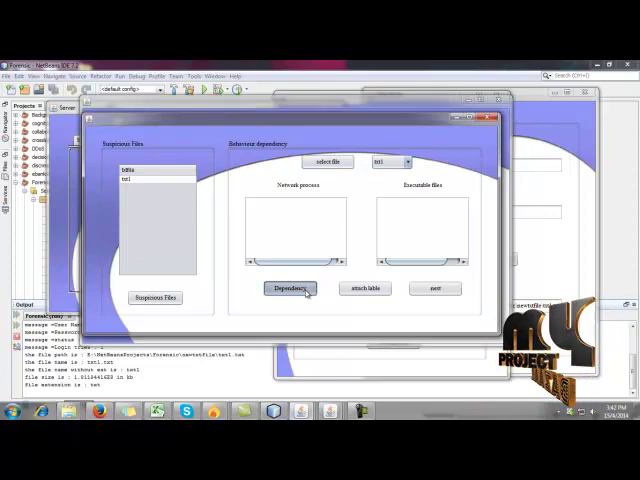
click(364, 288)
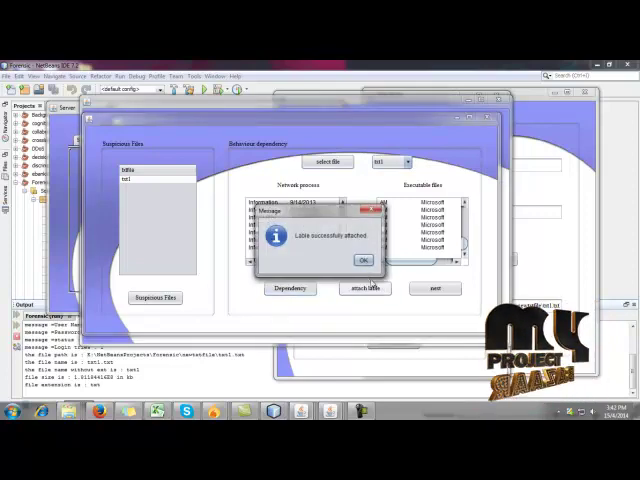
Step: Show the labelled files, type C and unused behaviour types, then create the behaviour table
click(360, 260)
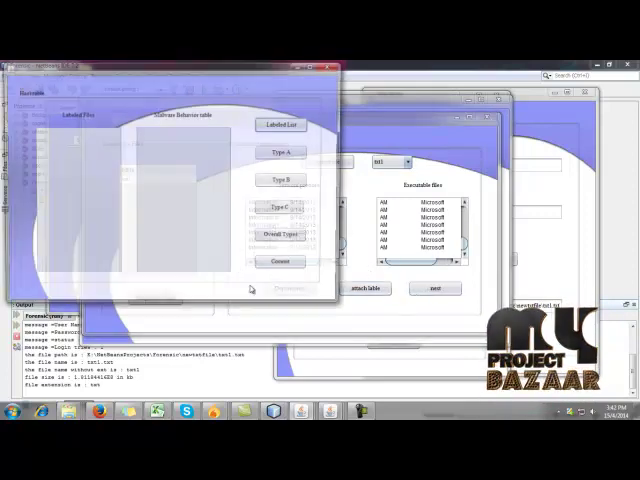
click(284, 122)
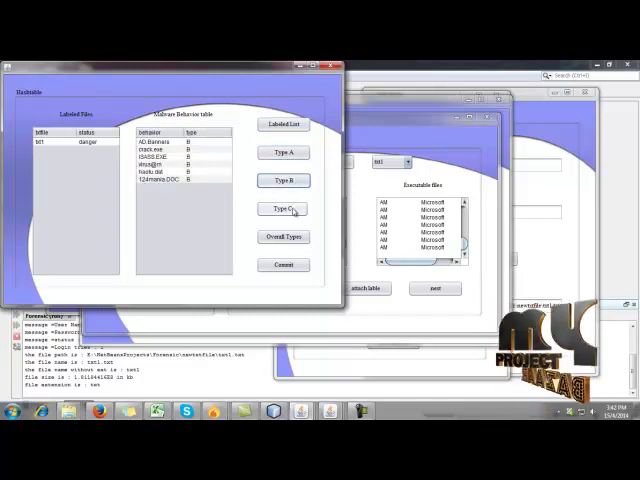
click(284, 208)
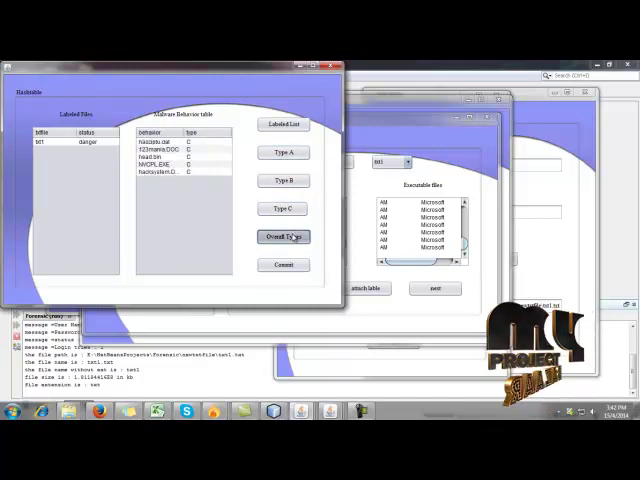
click(284, 236)
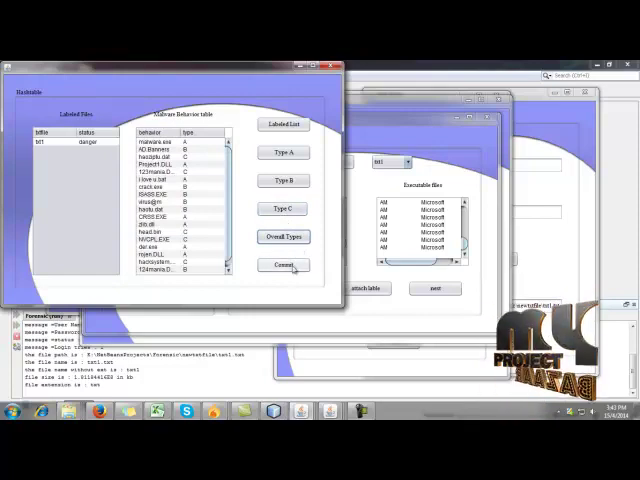
click(284, 264)
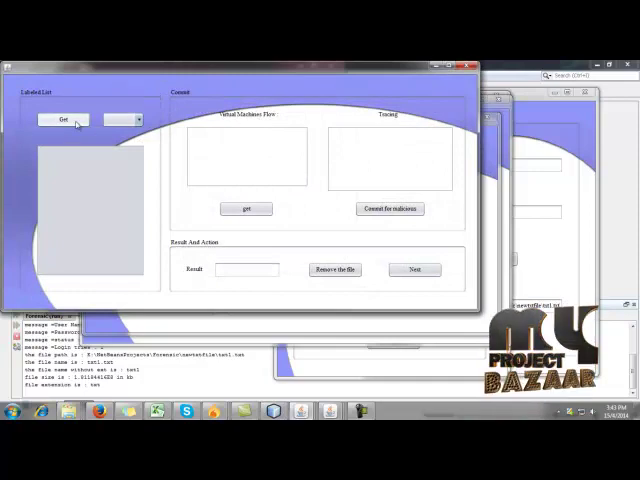
Step: Commit the labelled dangerous file to the virtual hardware and acknowledge malware and ransomware detected
click(64, 120)
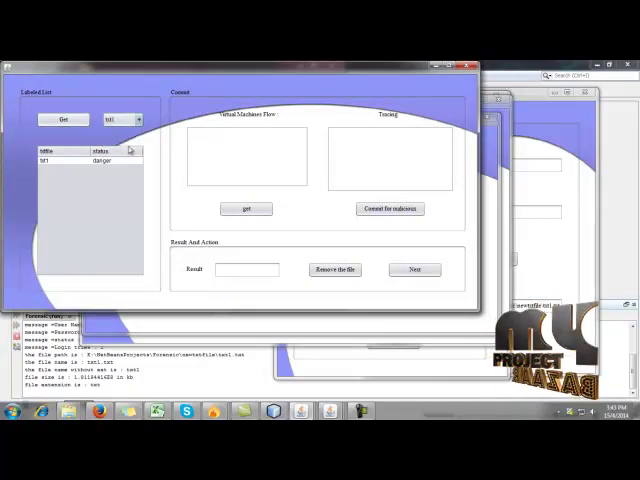
click(244, 208)
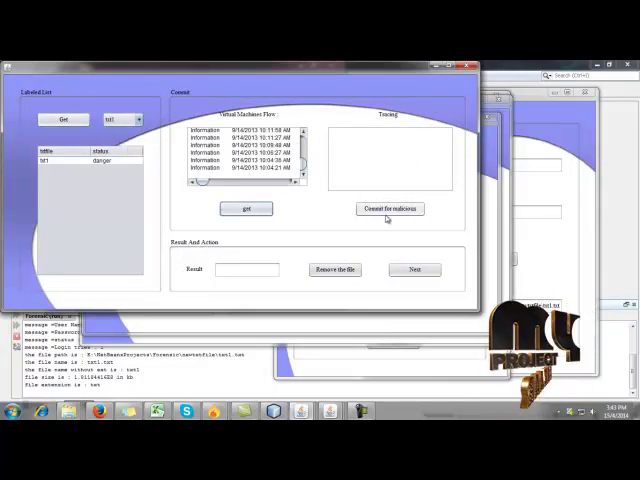
click(246, 208)
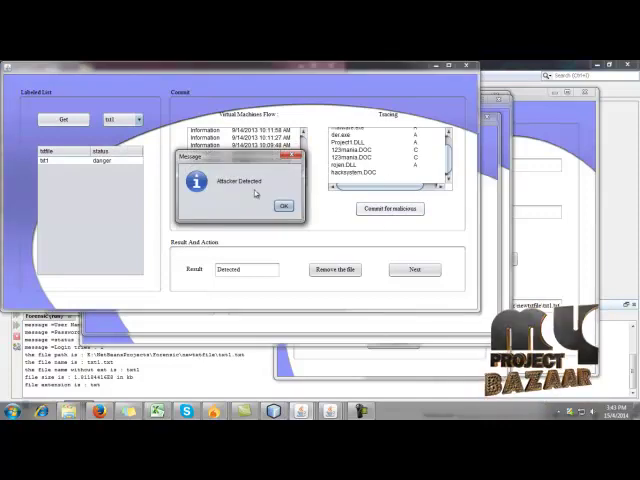
click(284, 204)
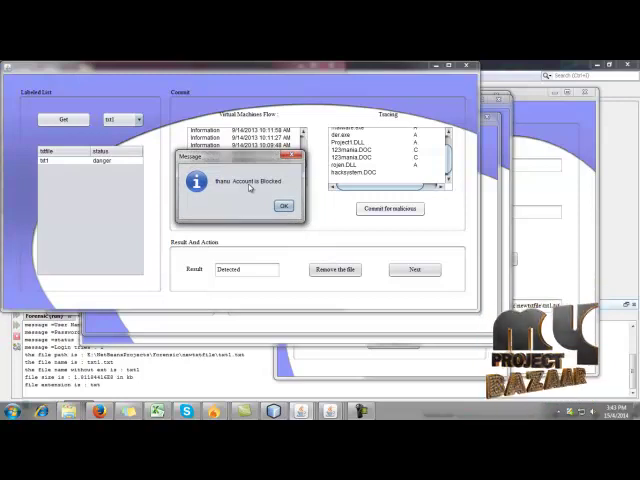
click(284, 204)
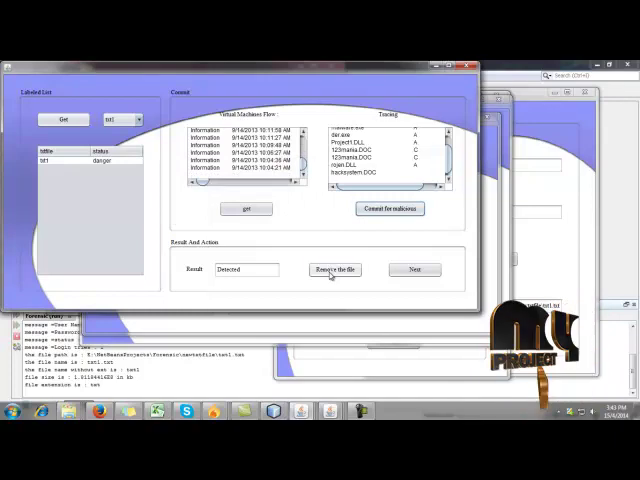
Step: Remove the detected malware file and confirm it was removed
click(334, 270)
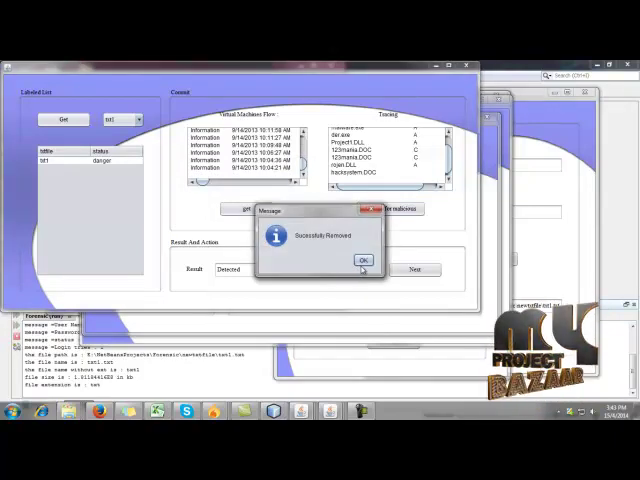
click(364, 260)
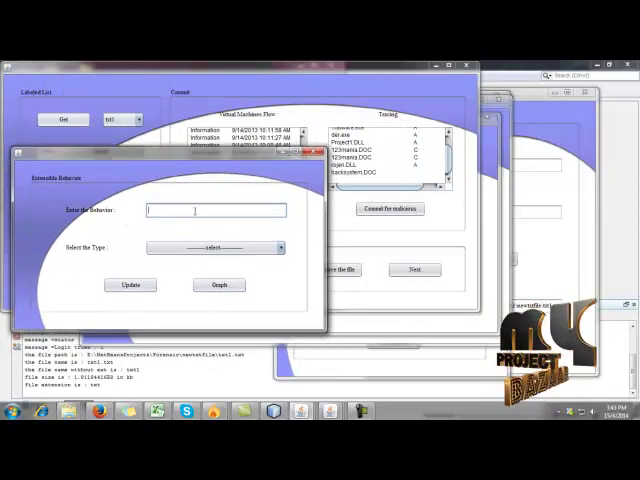
Step: Add behaviour '4.DLL' with its type to the table, then show the overall performance graph
text(4)
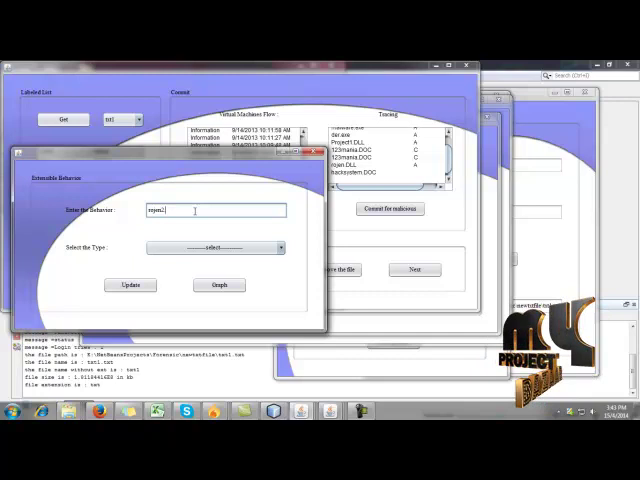
text(.DLL)
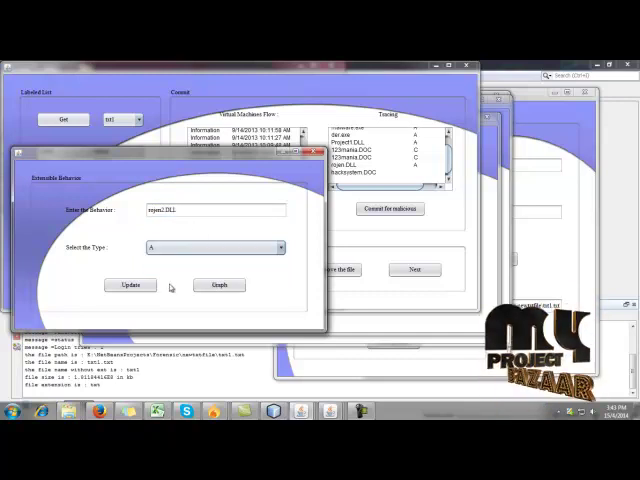
click(130, 284)
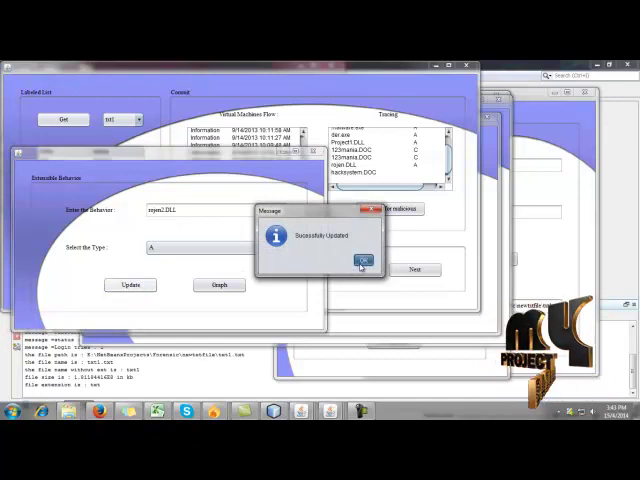
click(360, 264)
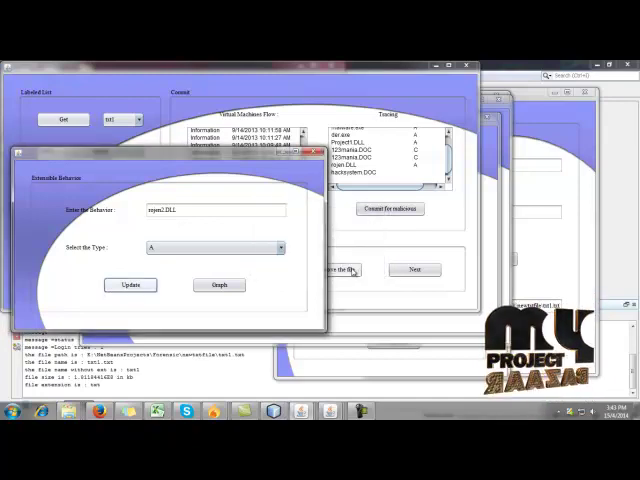
mouse_move(248, 308)
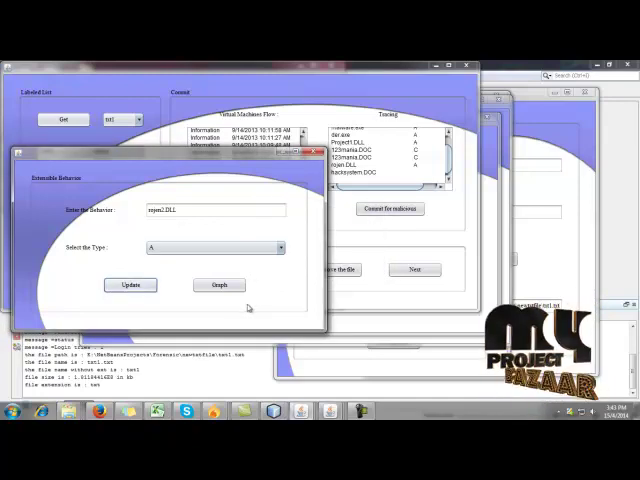
click(218, 284)
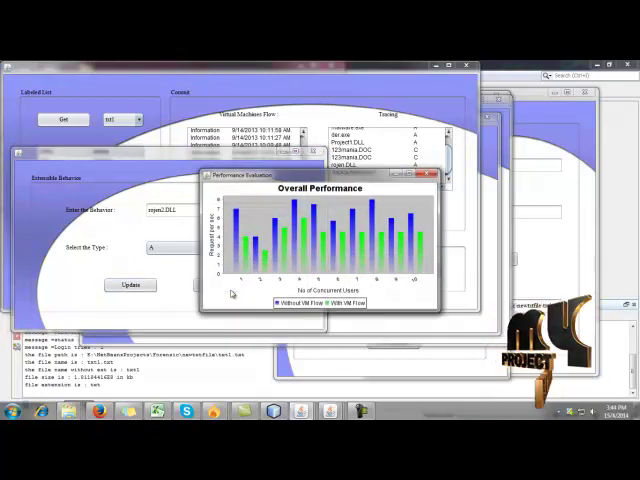